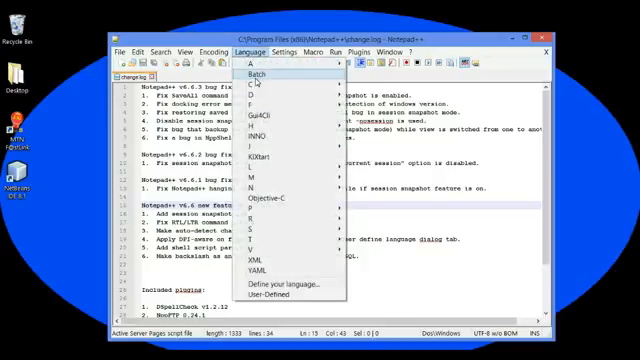
mouse_move(270, 148)
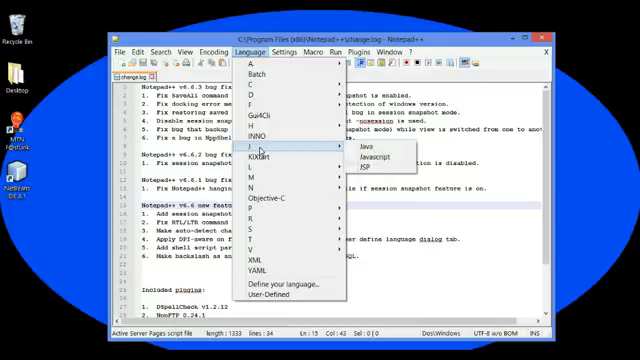
mouse_move(288, 150)
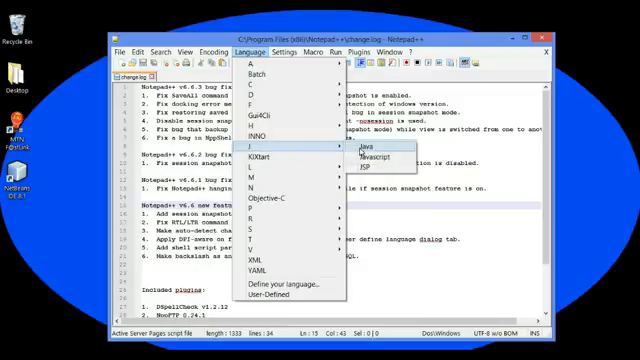
mouse_move(366, 168)
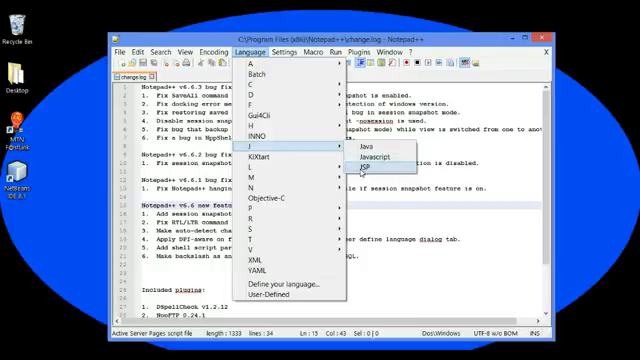
mouse_move(376, 172)
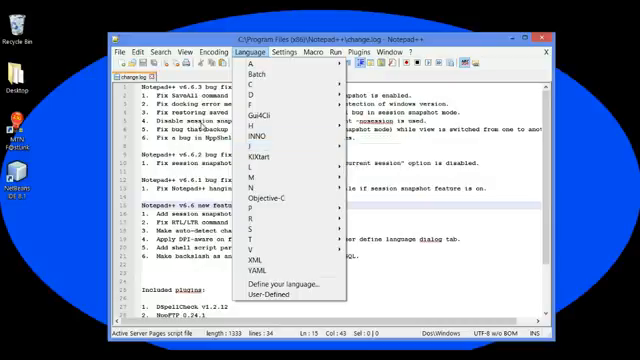
mouse_move(258, 146)
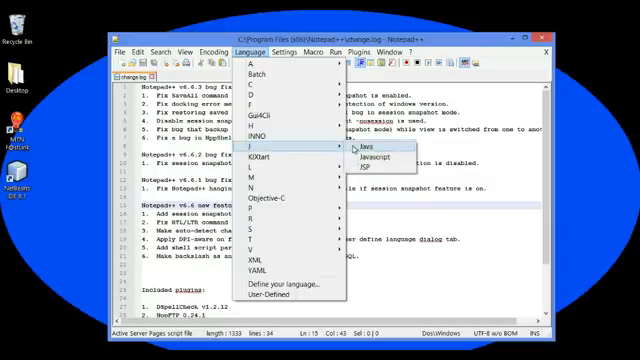